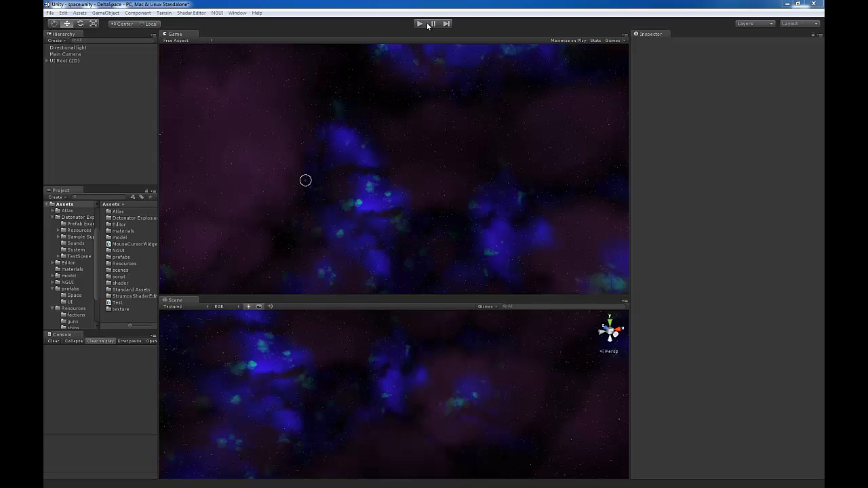
Expand UI Root (2D) in the Hierarchy and inspect the ShipIndicatorArrow prefab's components
left_click(431, 23)
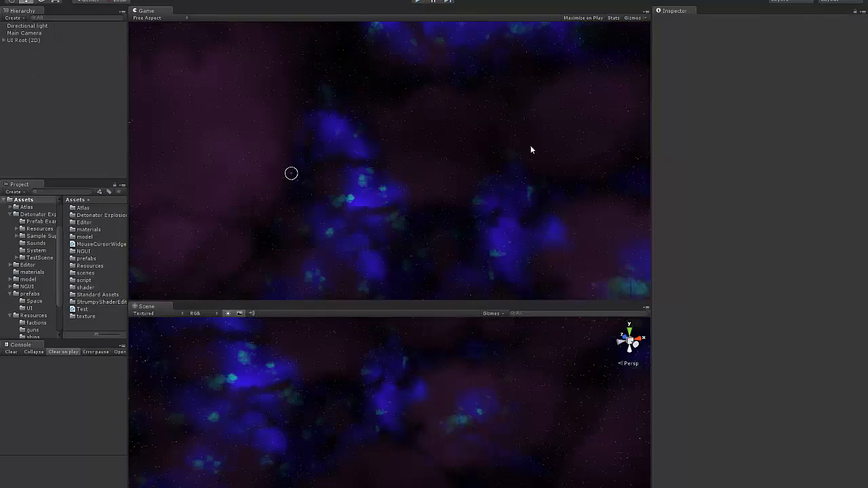
mouse_move(216, 164)
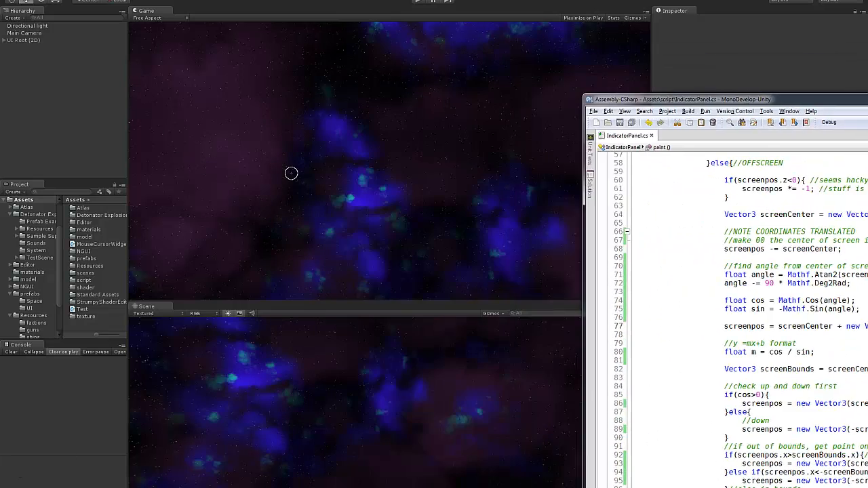
left_click(22, 40)
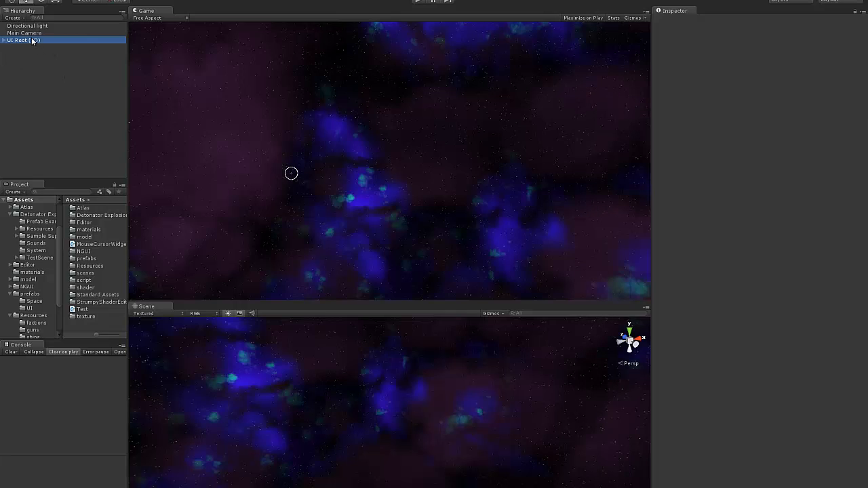
left_click(5, 40)
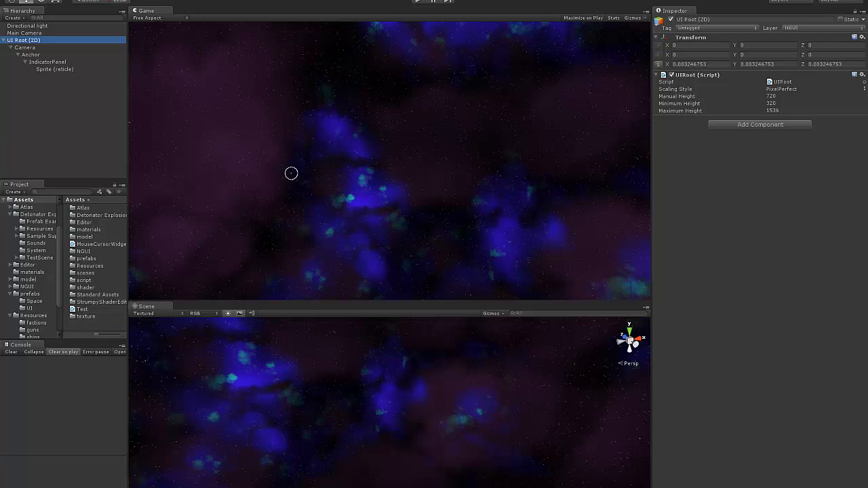
mouse_move(447, 167)
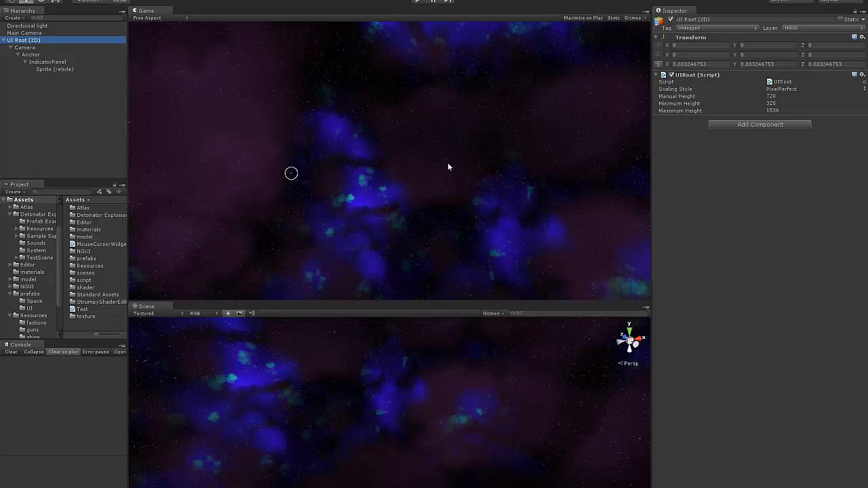
mouse_move(485, 179)
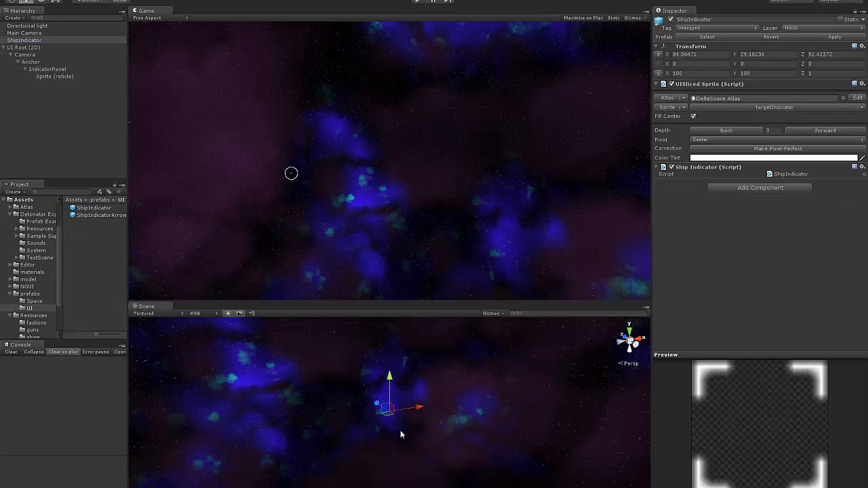
mouse_move(561, 225)
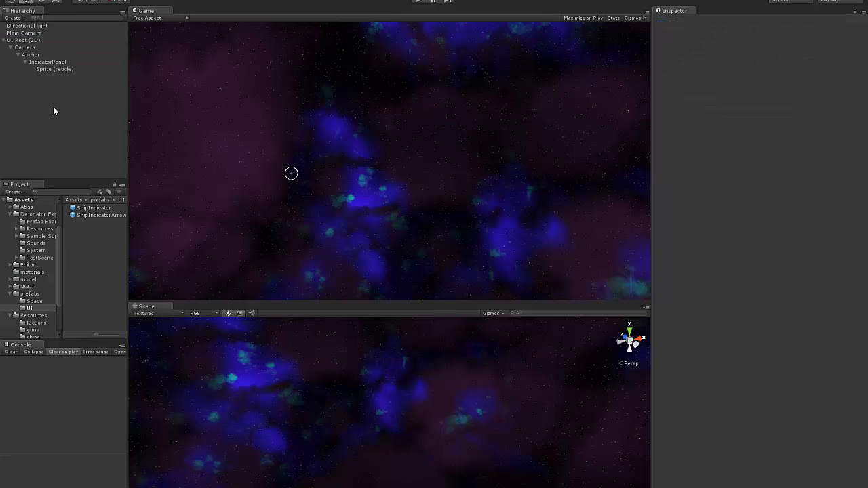
left_click(92, 208)
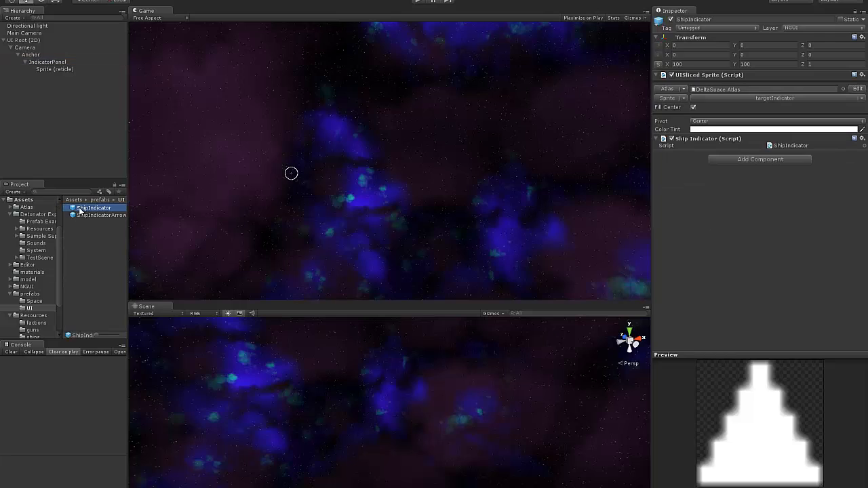
mouse_move(144, 197)
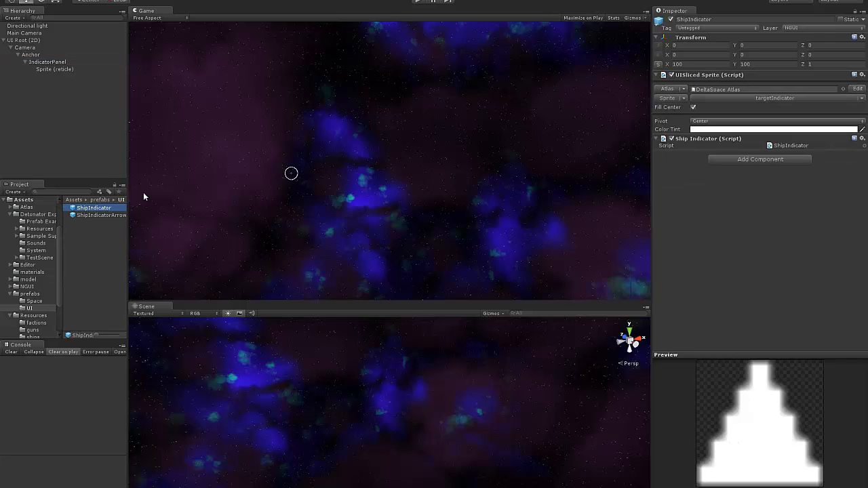
Locate the IndicatorPanel C# script in the project's Scripts folder and open it for editing
left_click(100, 214)
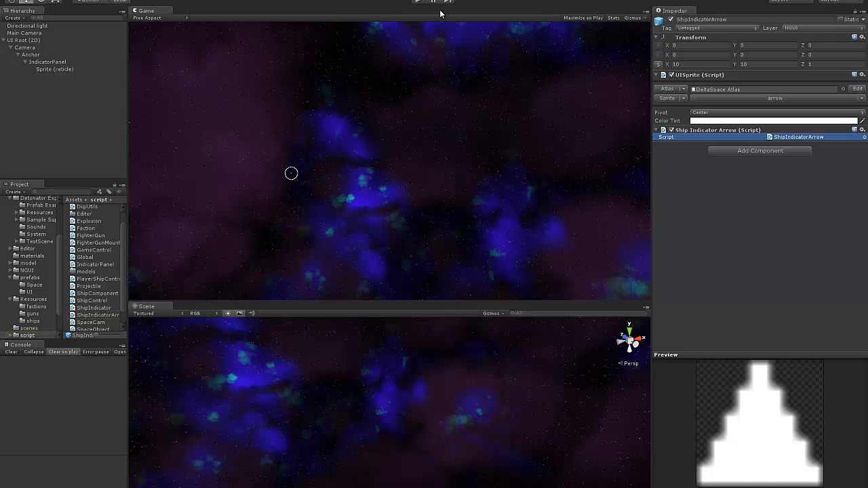
left_click(418, 2)
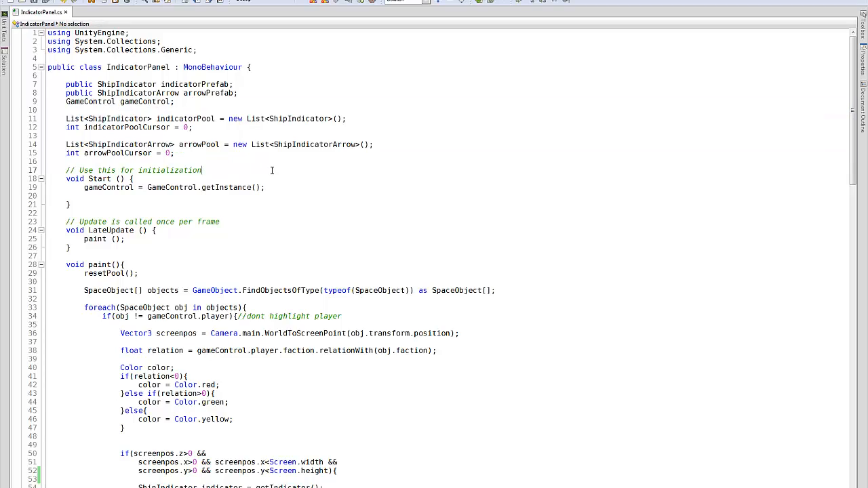
Skim the getIndicator, getArrow and cleanPool pooling helpers, returning to the paint() routine
scroll("down", 3)
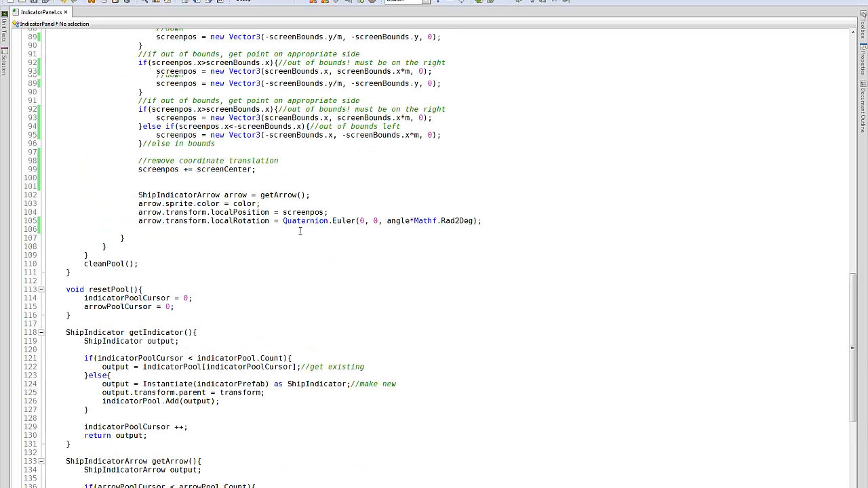
scroll("up", 3)
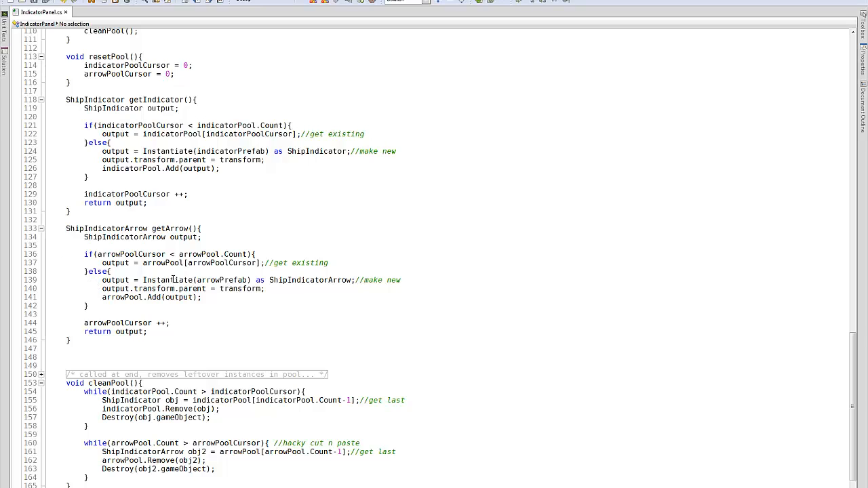
mouse_move(217, 303)
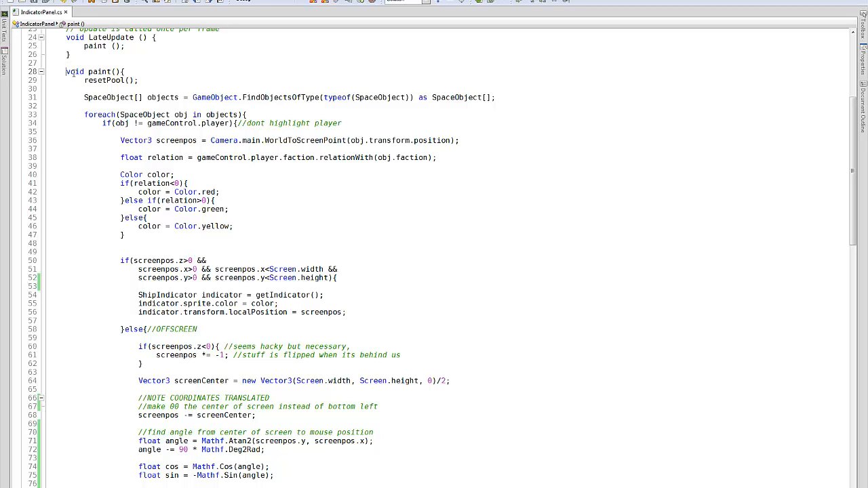
scroll("down", 3)
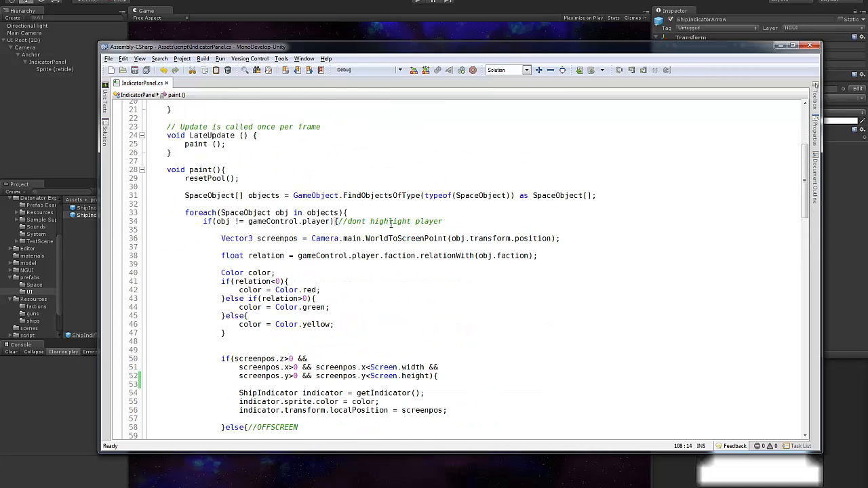
Highlight the screenpos on-screen bounds condition in paint(), then return to the Unity window
scroll("down", 3)
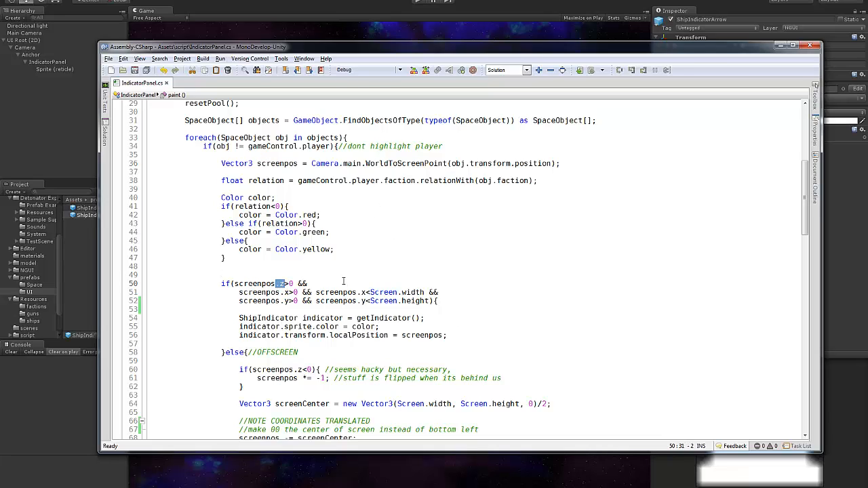
mouse_move(344, 280)
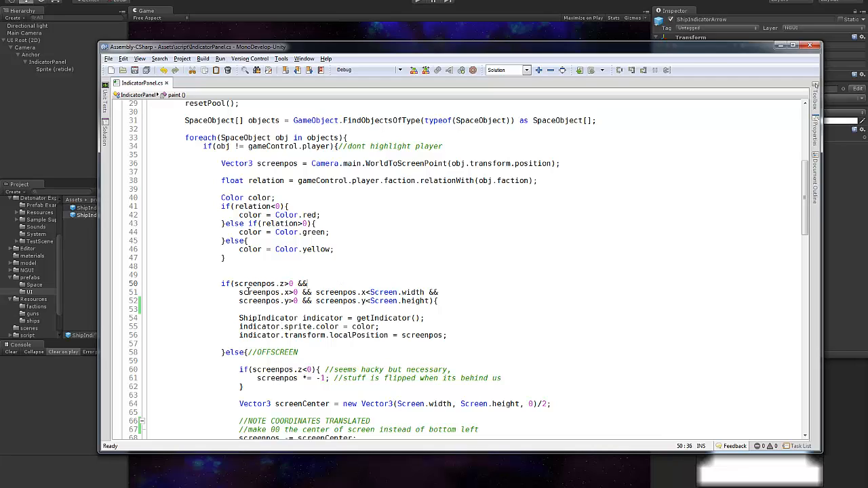
left_click_drag(236, 283, 307, 283)
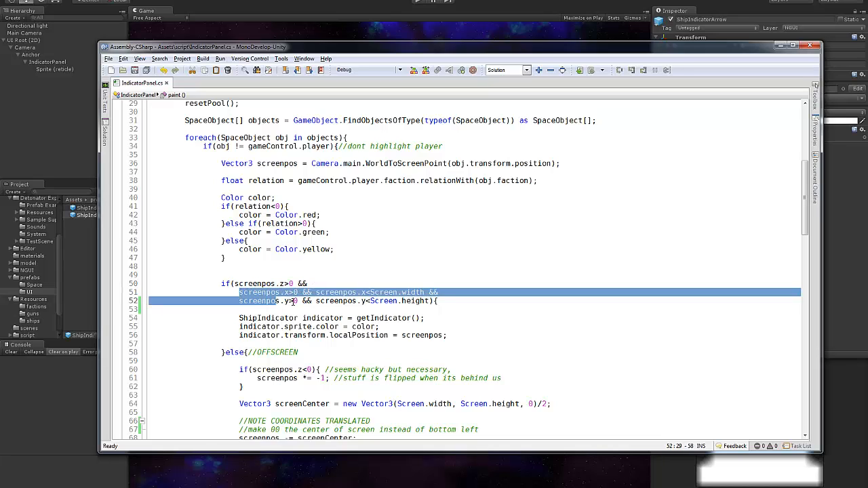
left_click(423, 307)
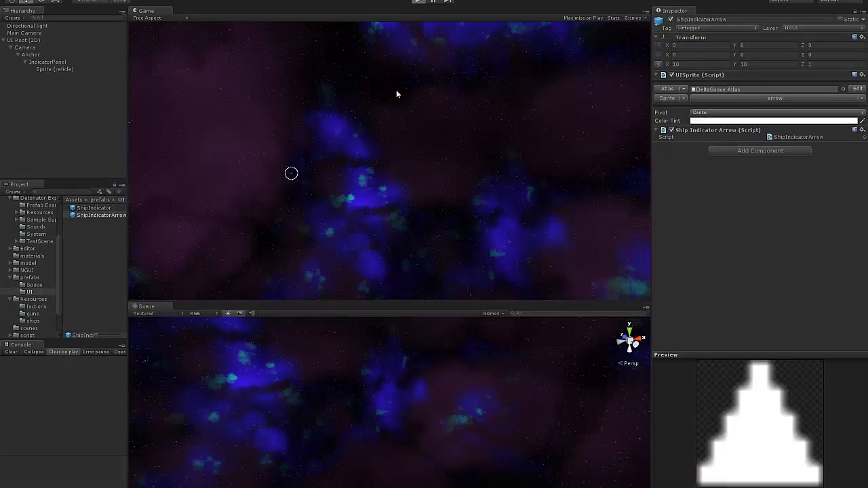
Run the game so target boxes mark visible ships and edge arrows point to off-screen ones
left_click(433, 3)
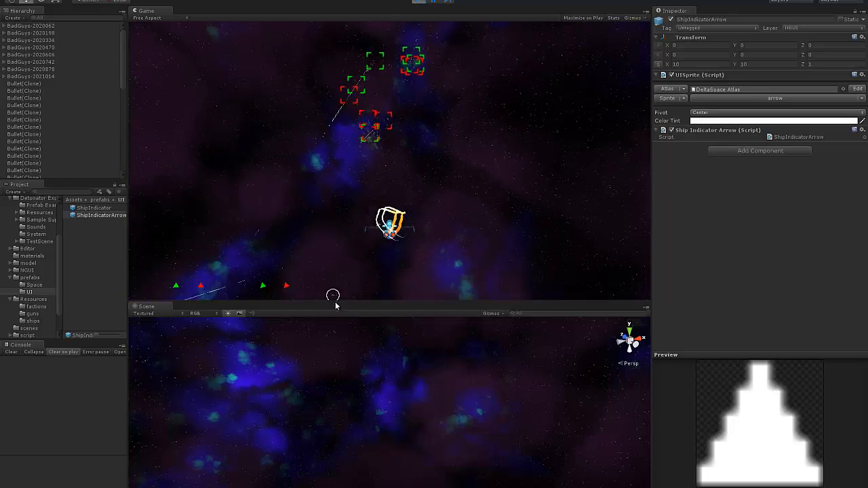
left_click(431, 3)
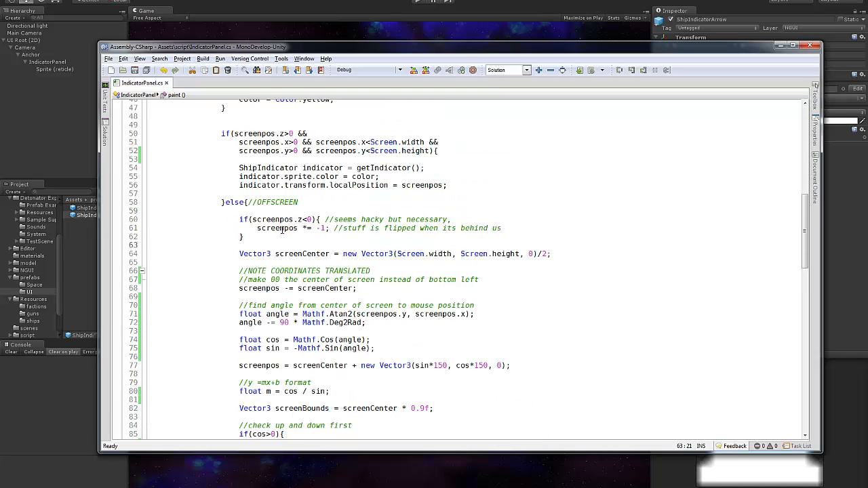
Comment out the 'screenpos *= -1;' behind-camera flip line in the OFFSCREEN branch
double_click(284, 219)
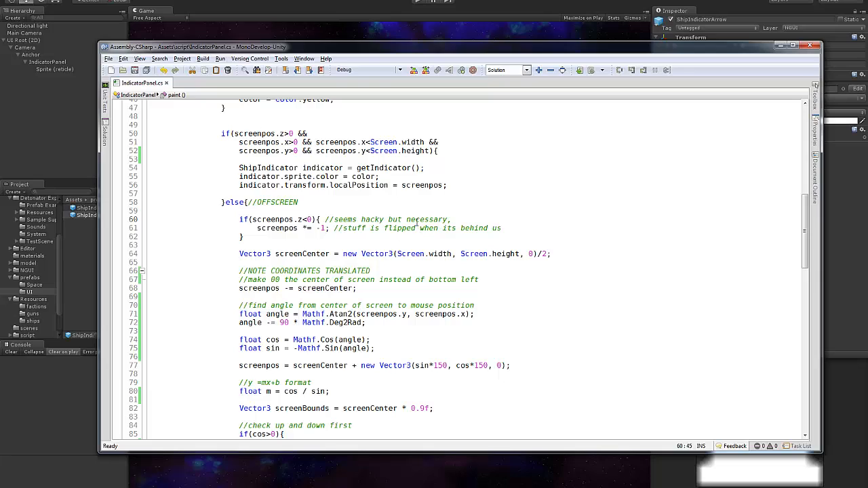
mouse_move(428, 236)
type("//")
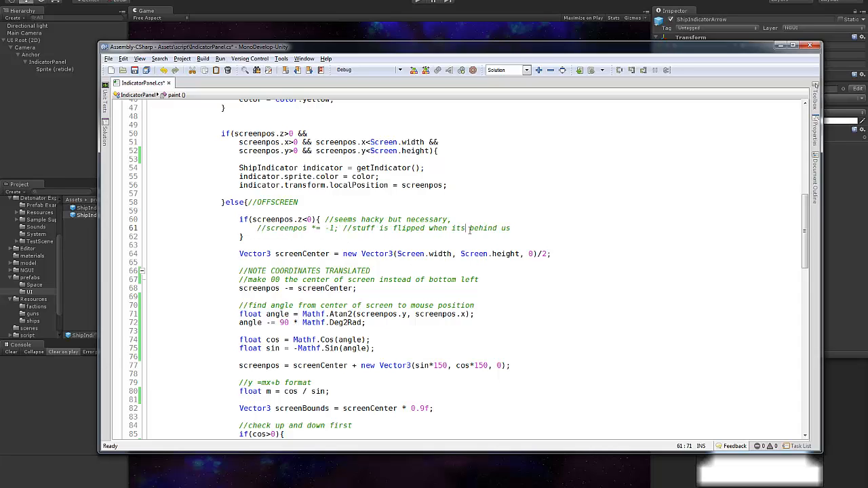
left_click(419, 3)
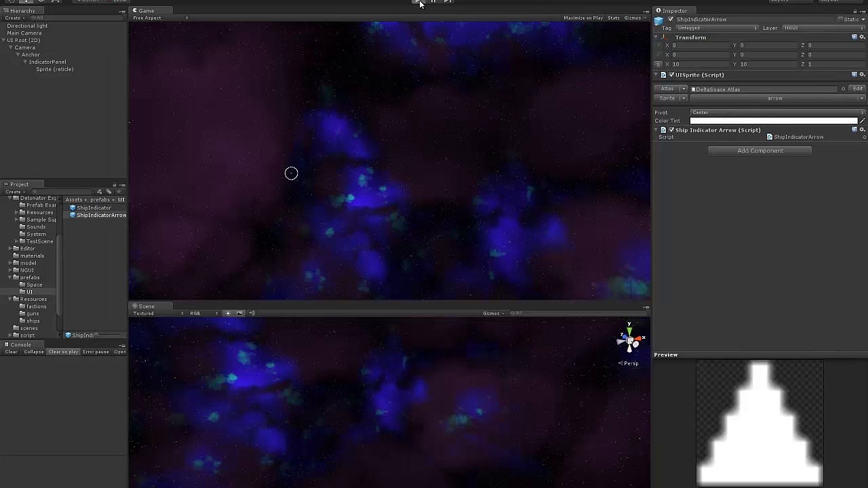
left_click(421, 3)
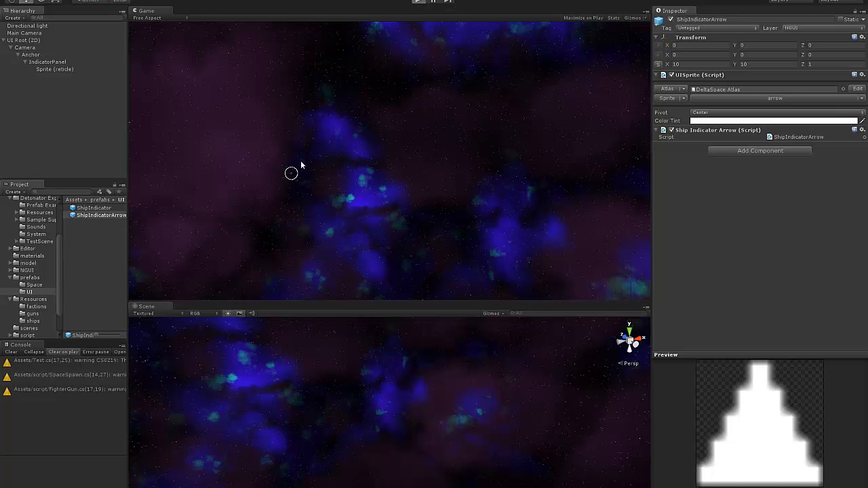
left_click(420, 3)
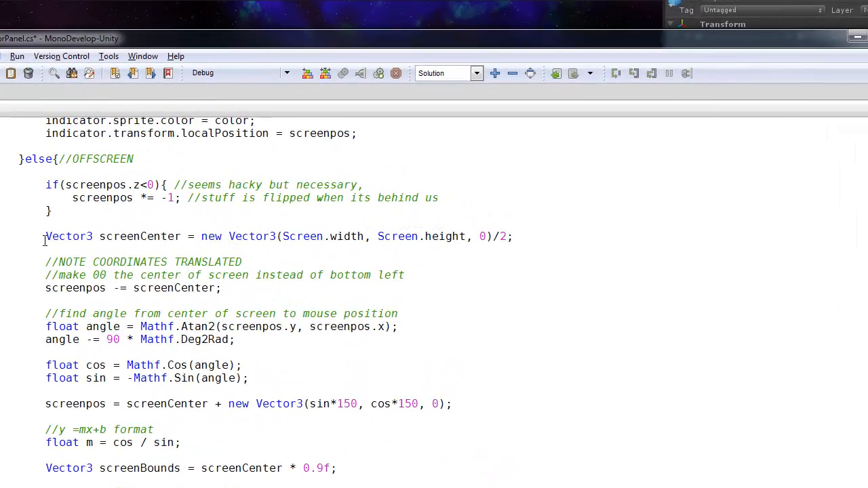
triple_click(271, 236)
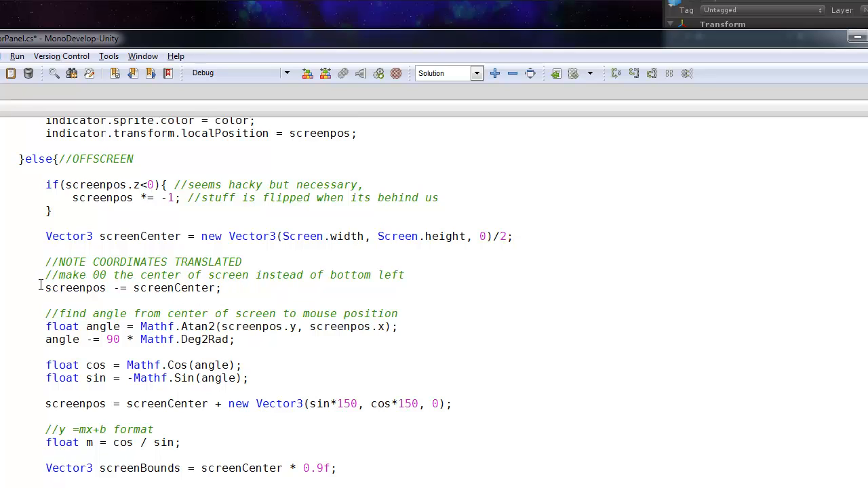
double_click(76, 287)
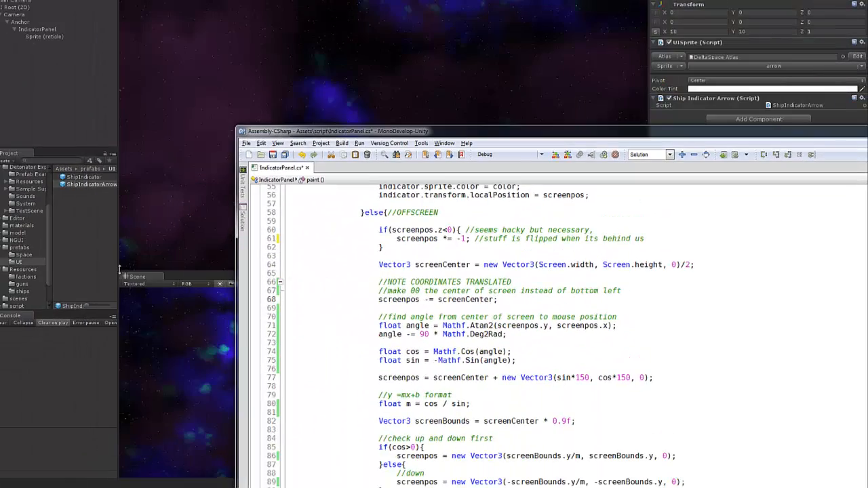
mouse_move(410, 169)
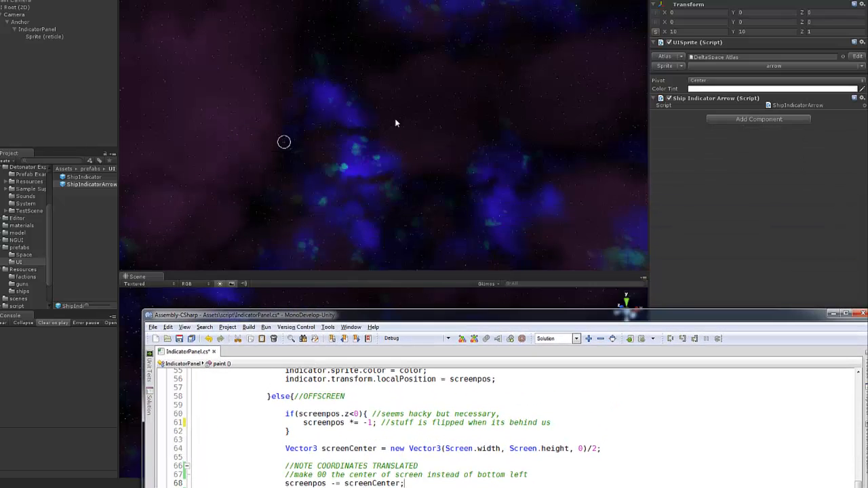
mouse_move(314, 103)
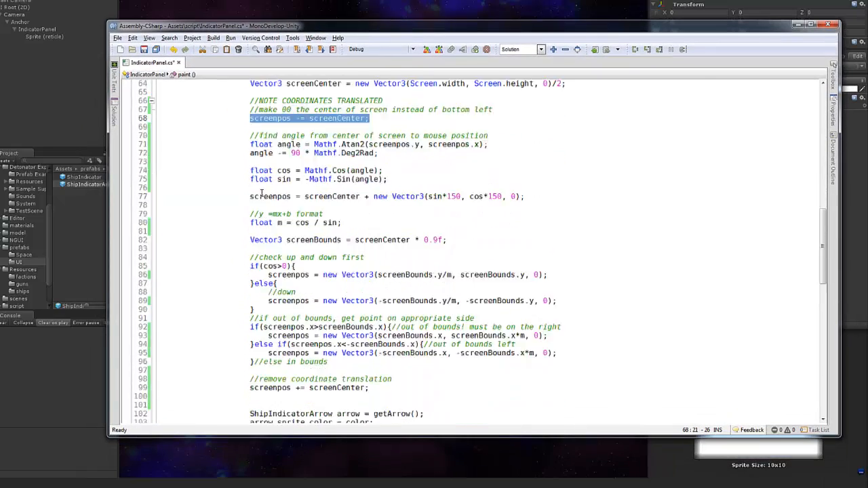
scroll("down", 3)
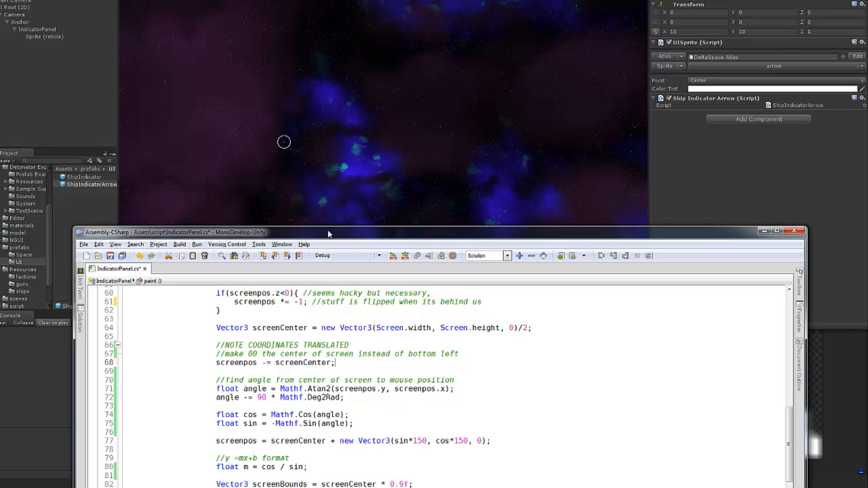
left_click(776, 231)
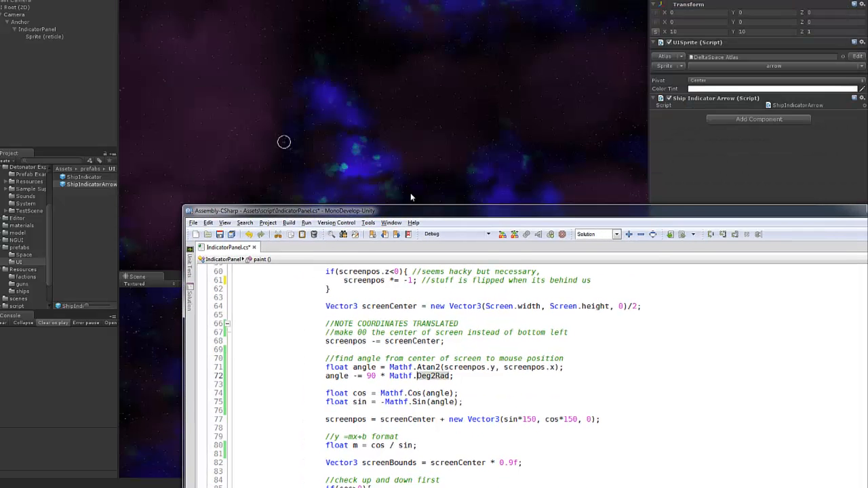
mouse_move(377, 138)
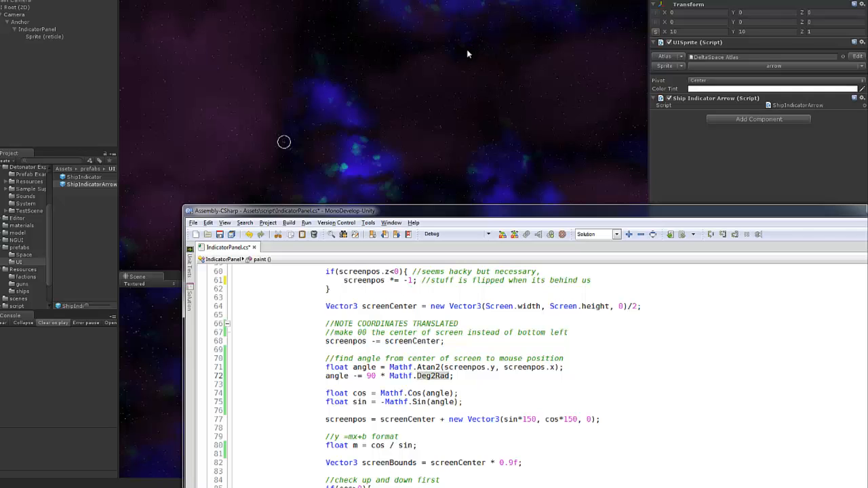
mouse_move(440, 158)
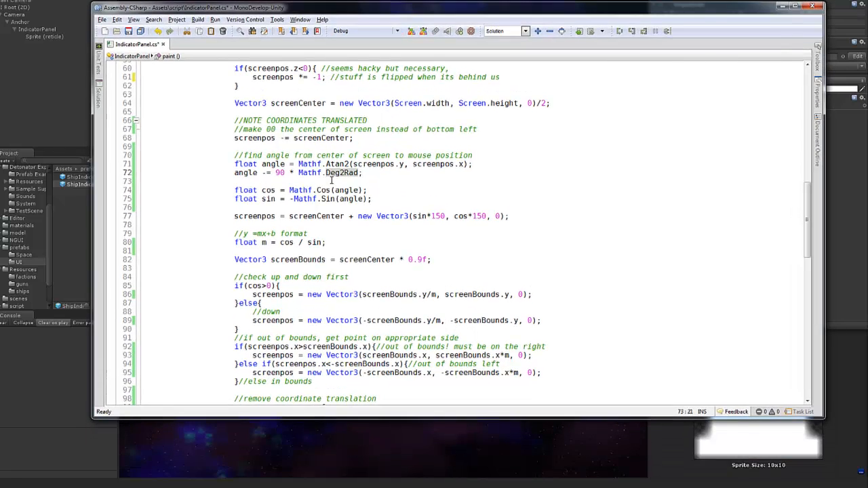
double_click(337, 163)
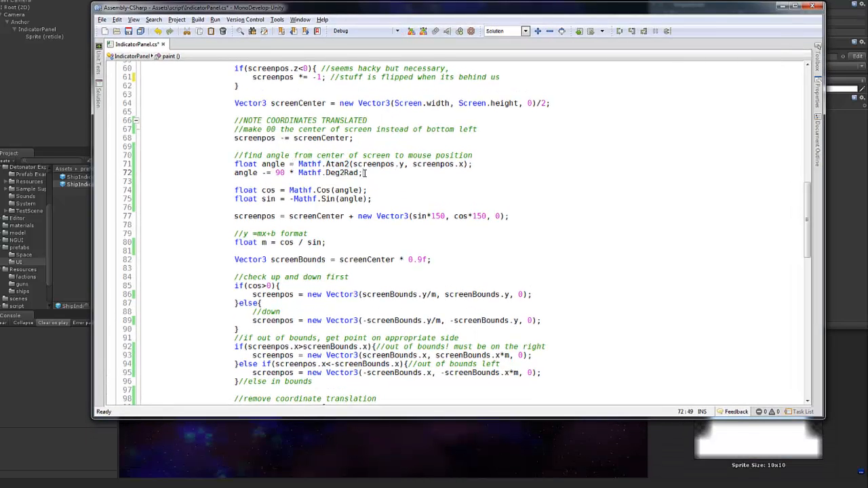
left_click_drag(354, 162, 459, 162)
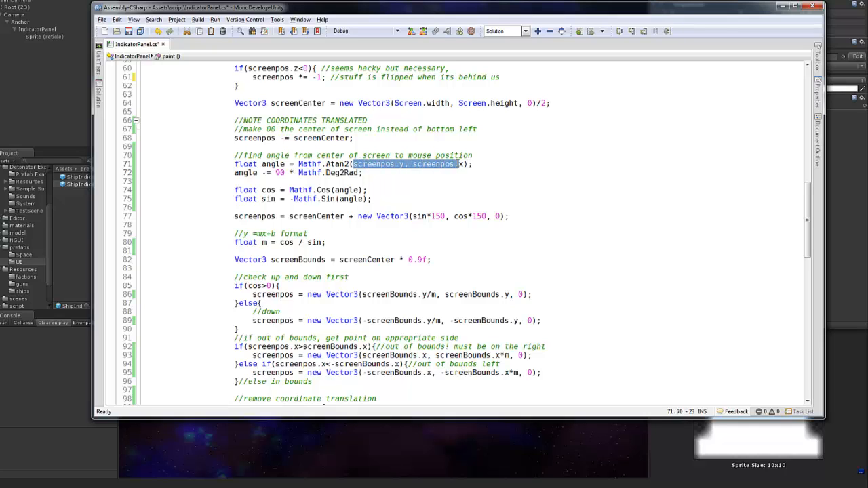
left_click(468, 164)
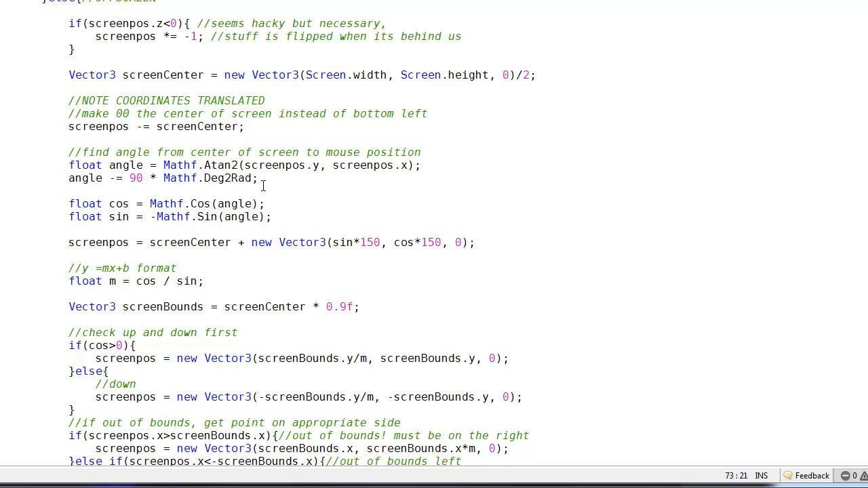
scroll("down", 3)
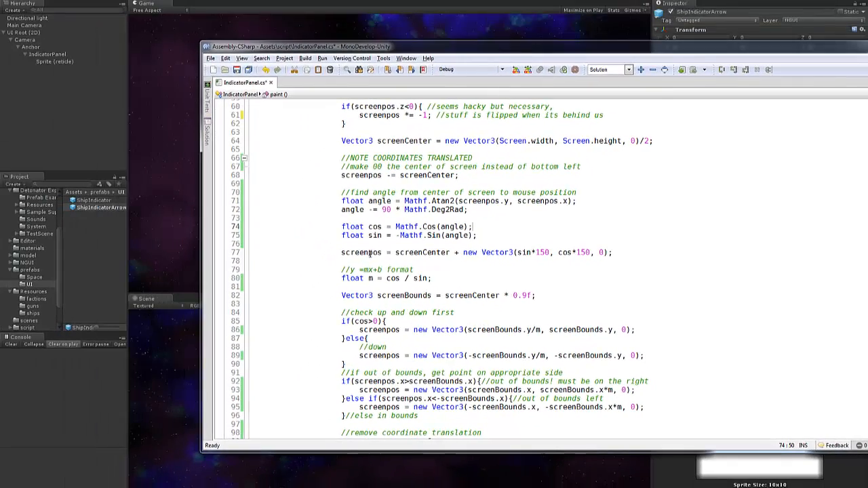
scroll("down", 3)
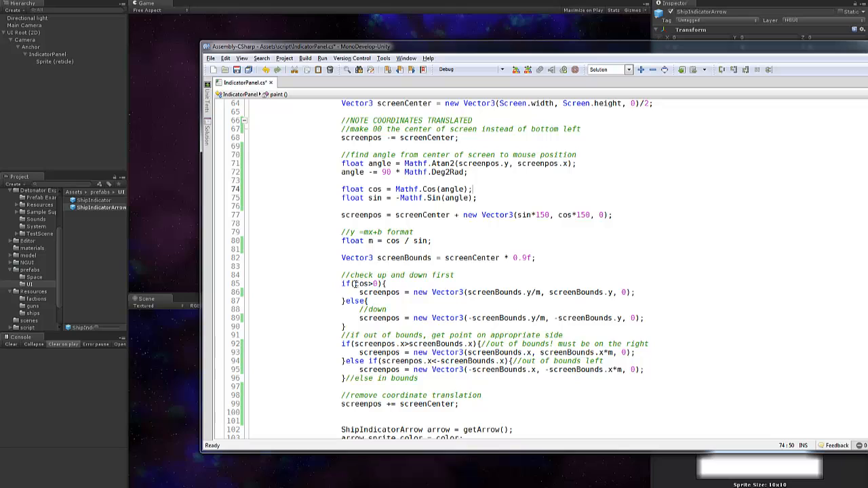
double_click(366, 284)
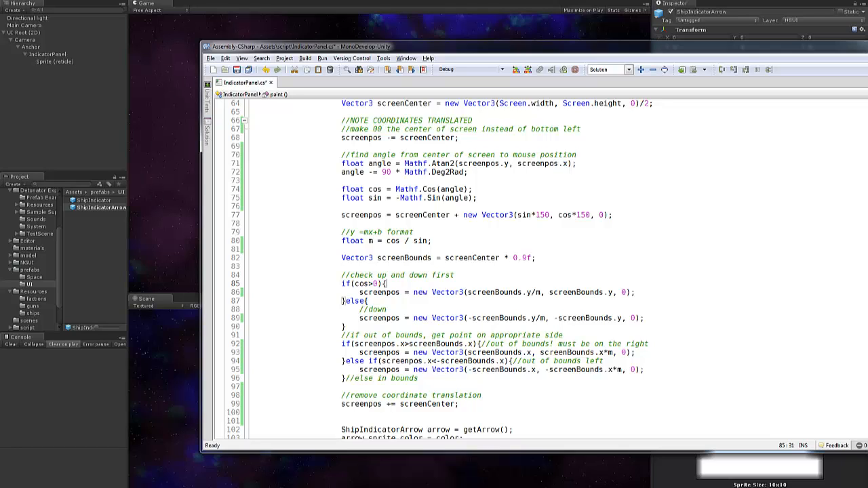
mouse_move(194, 85)
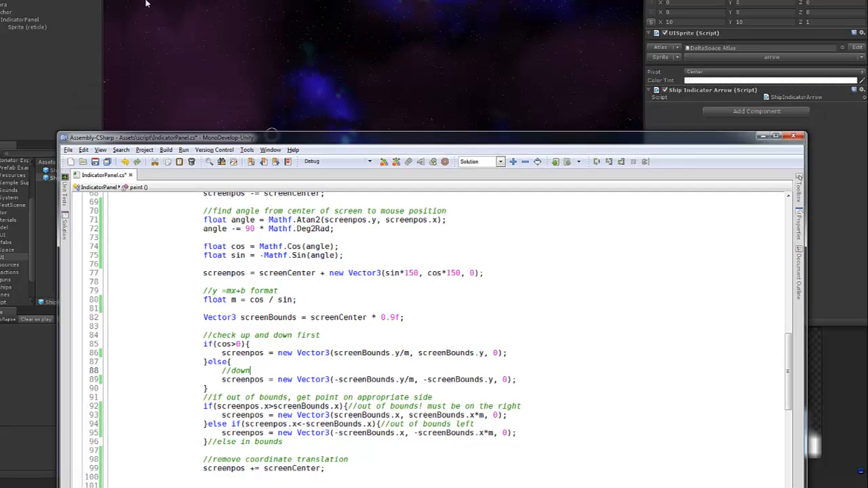
mouse_move(618, 27)
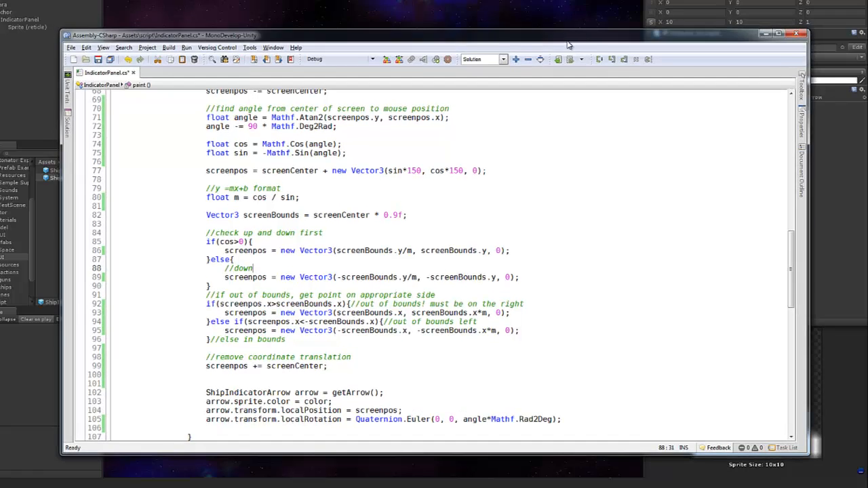
mouse_move(566, 51)
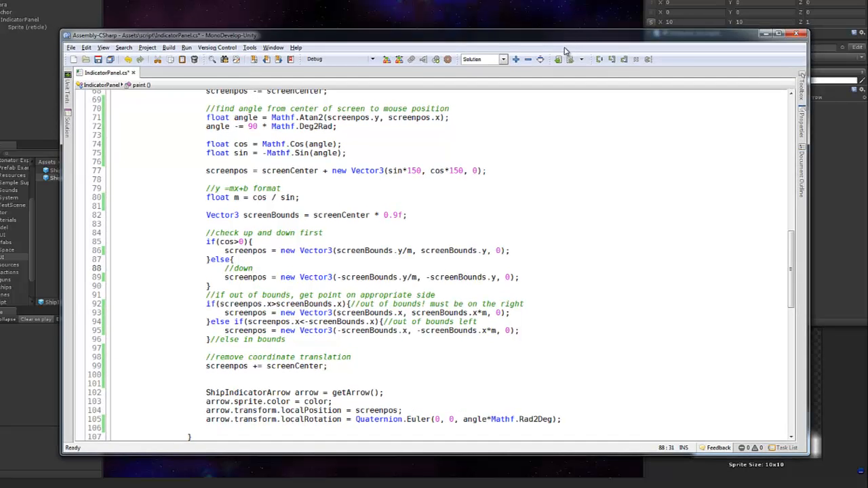
left_click(254, 268)
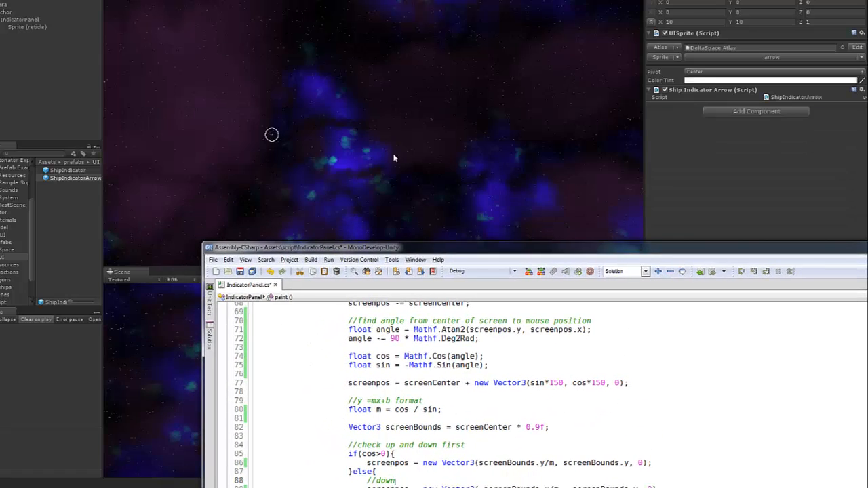
mouse_move(86, 33)
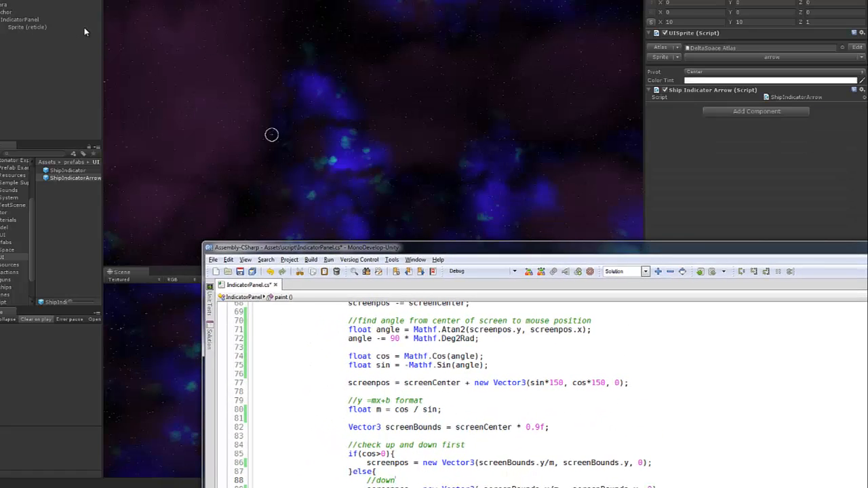
mouse_move(475, 250)
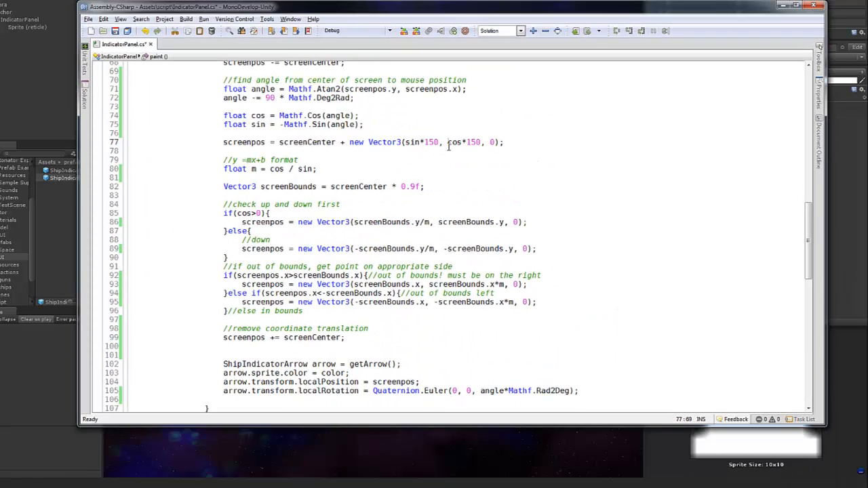
scroll("down", 3)
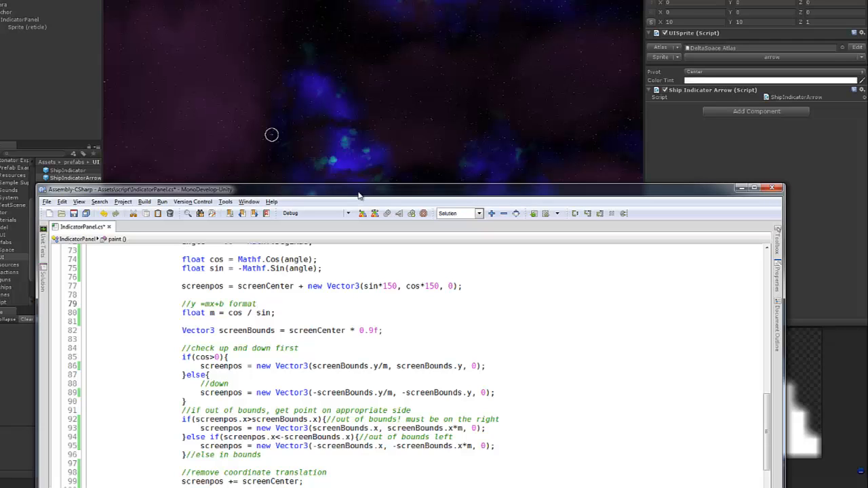
left_click(258, 303)
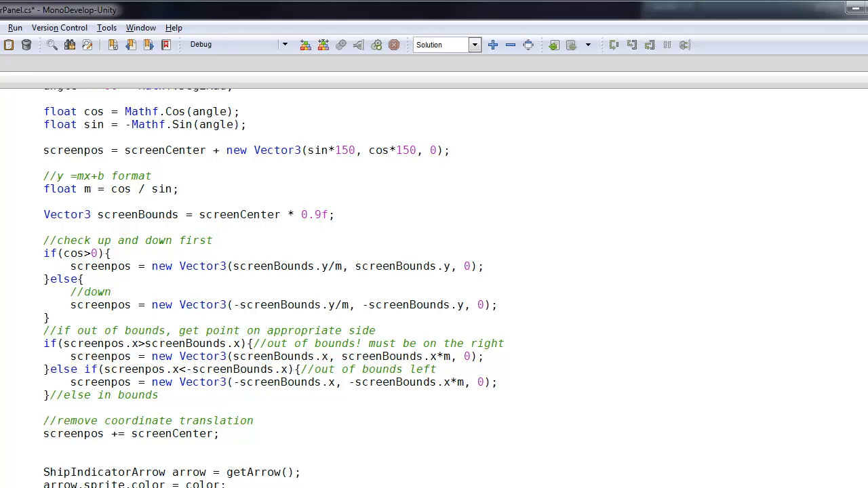
left_click(178, 189)
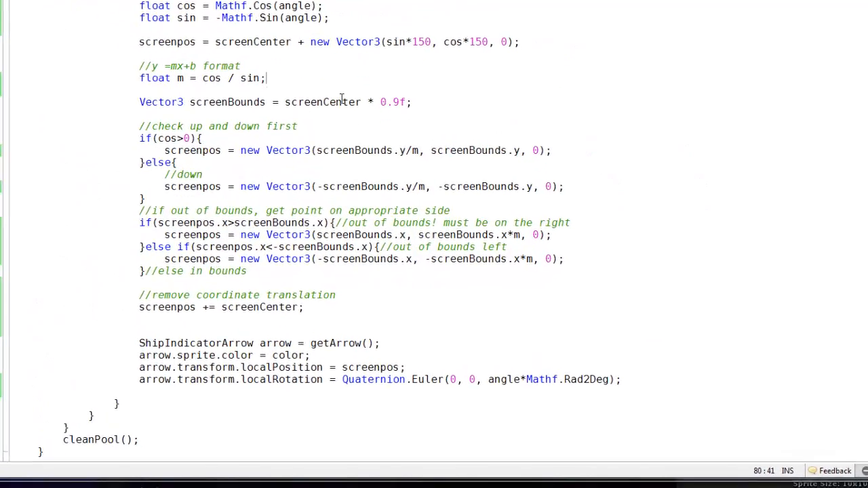
scroll("down", 3)
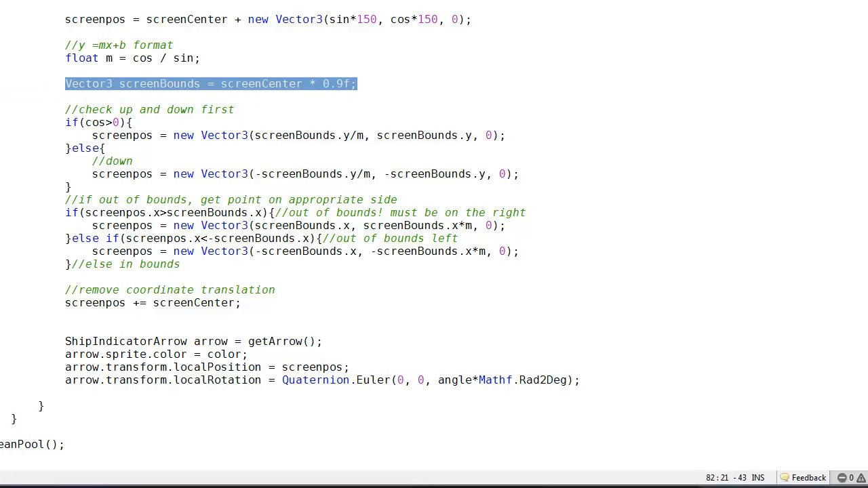
Watch the running game's edge arrows for off-screen ships, then return to the bounds-clamping code
left_click(274, 84)
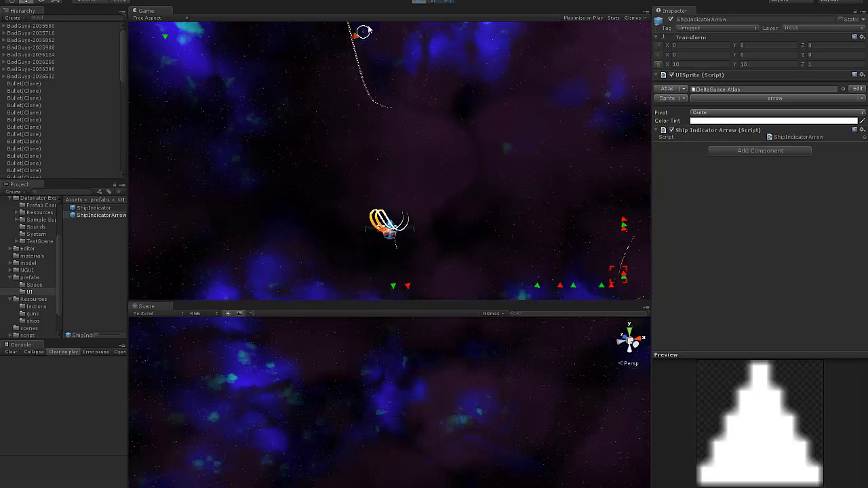
left_click(423, 3)
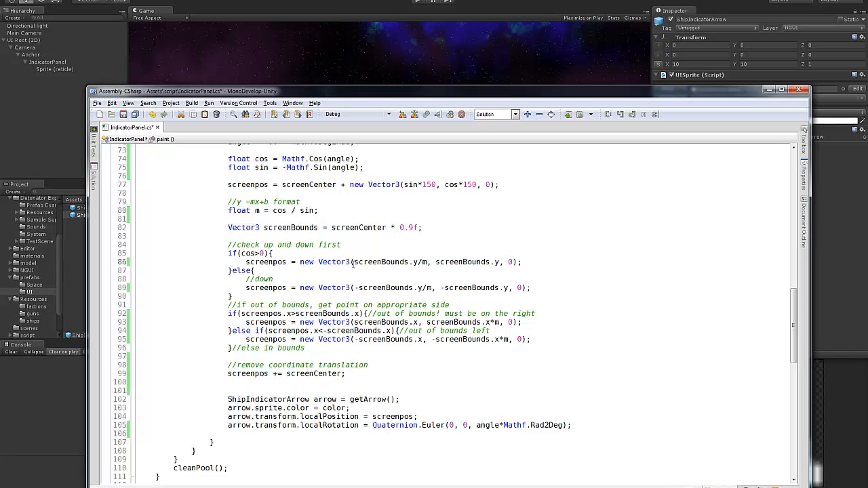
Add the comment '//x=y/m' above the 'float m = cos / sin;' slope line
double_click(382, 262)
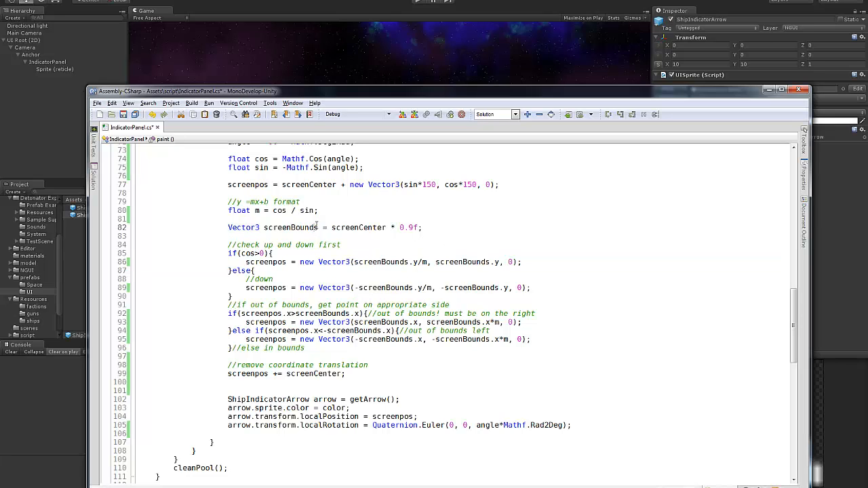
double_click(290, 228)
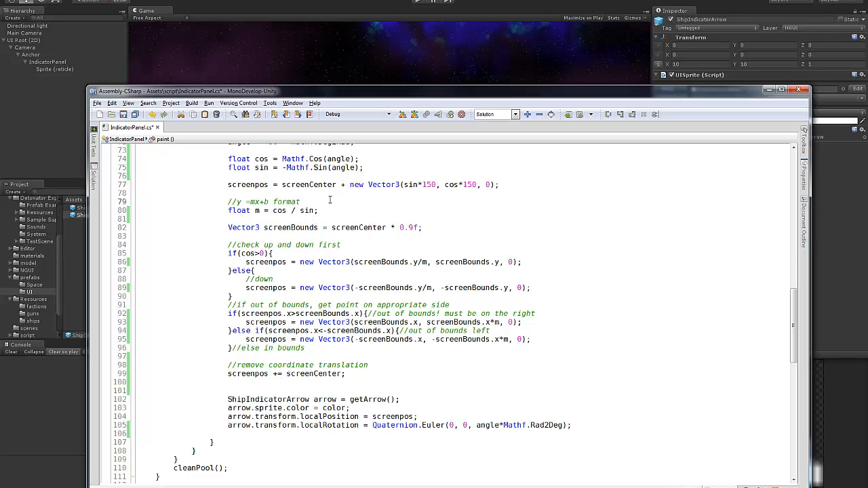
type("x=")
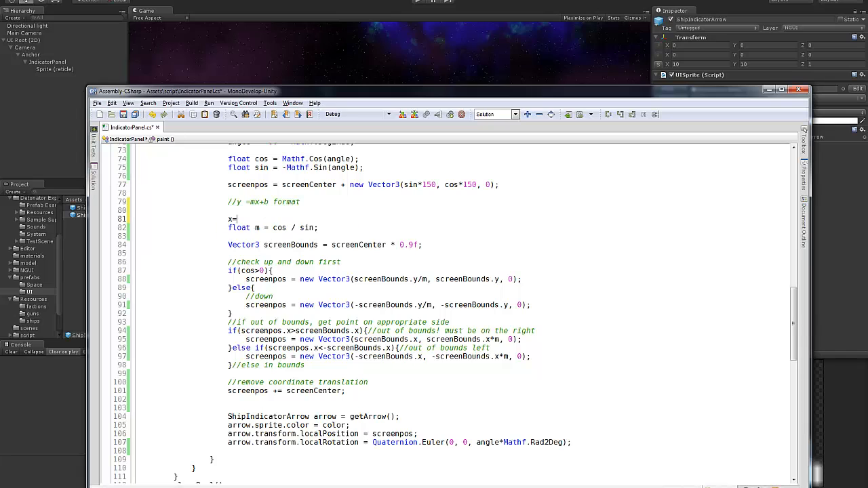
type("mn/")
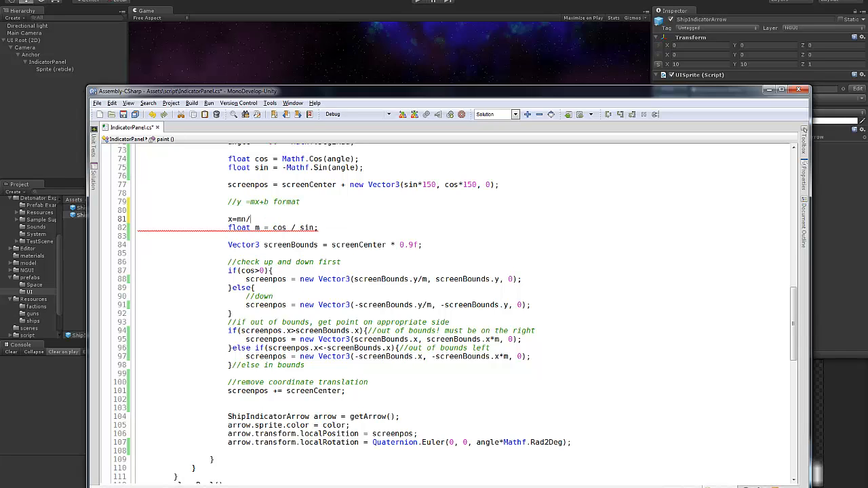
type("/y")
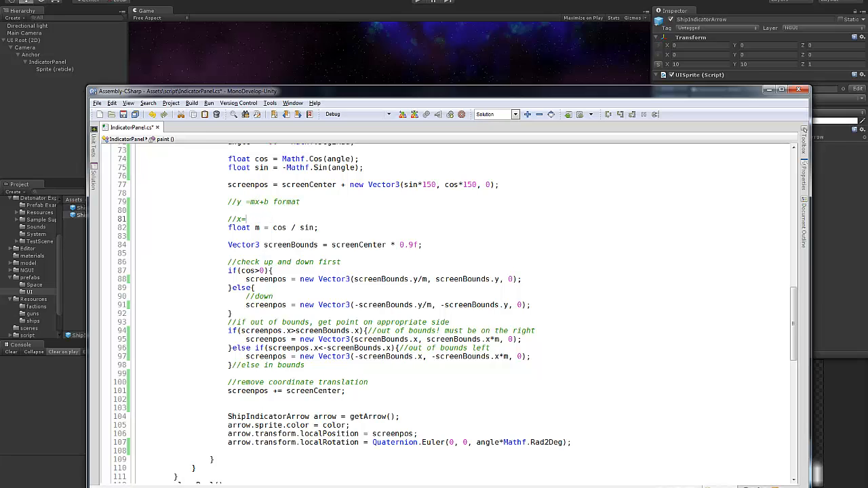
type("y/m")
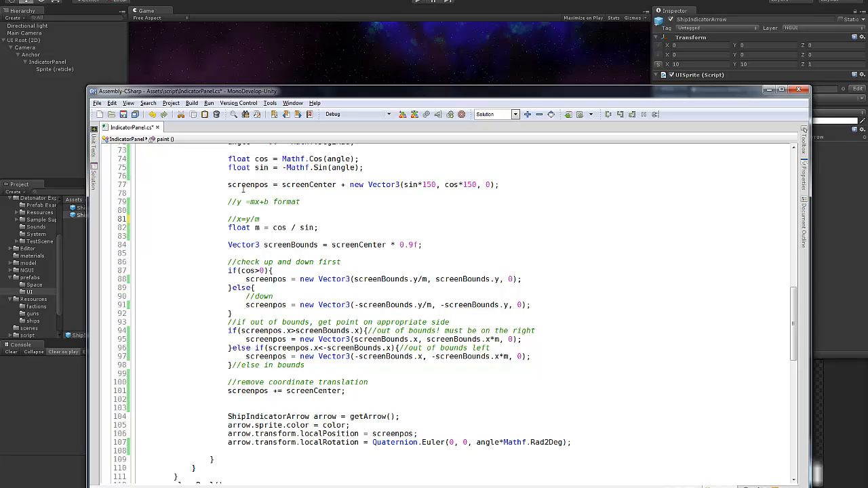
Wrap the left/right out-of-bounds if/else block in /* */ to disable it
scroll("down", 3)
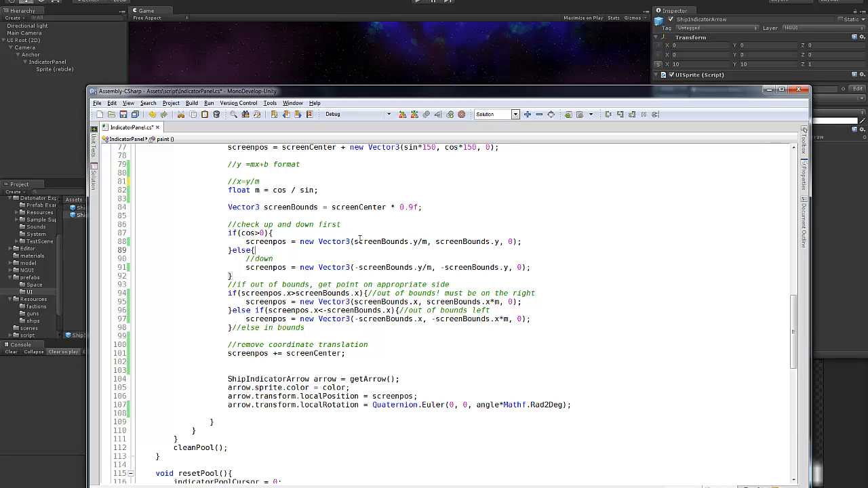
double_click(427, 241)
type("/*")
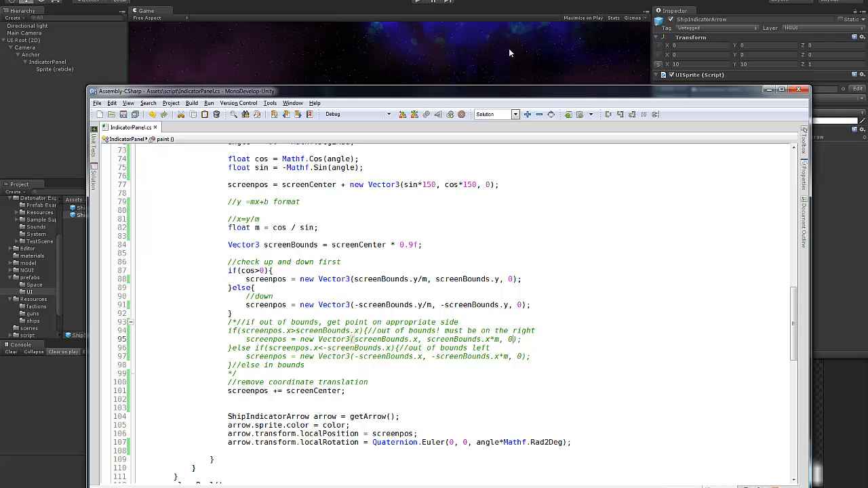
Play the scene in Unity with the side out-of-bounds check disabled
left_click(418, 3)
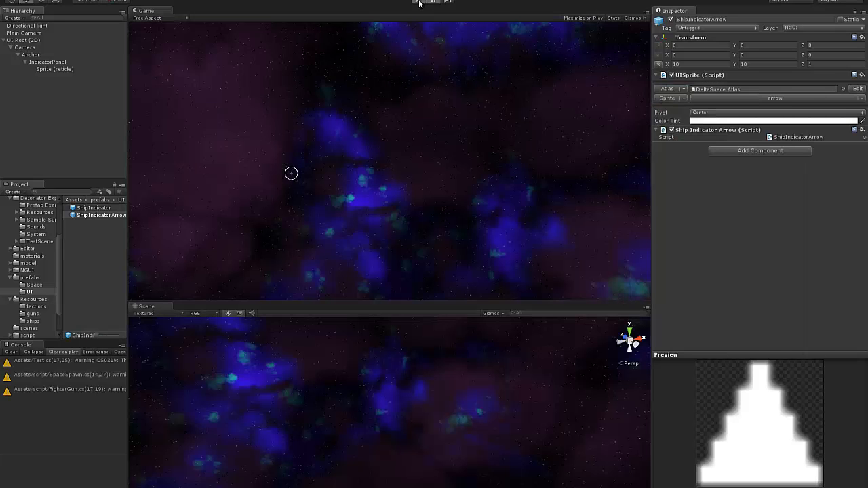
mouse_move(447, 46)
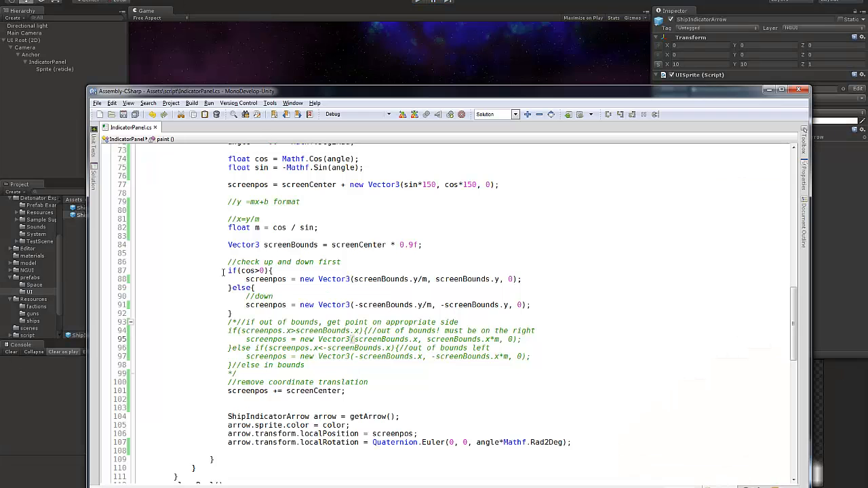
Remove the /* */ so the left/right out-of-bounds block is active again, reviewing the arrow position line
scroll("down", 3)
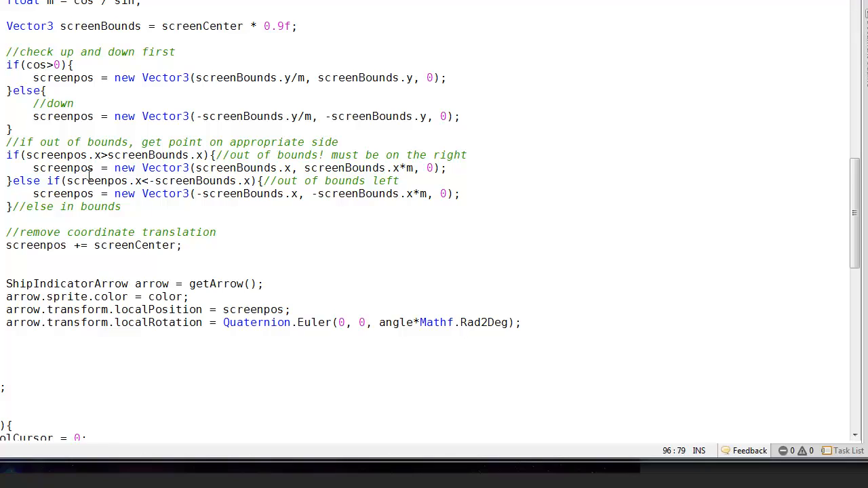
left_click(399, 181)
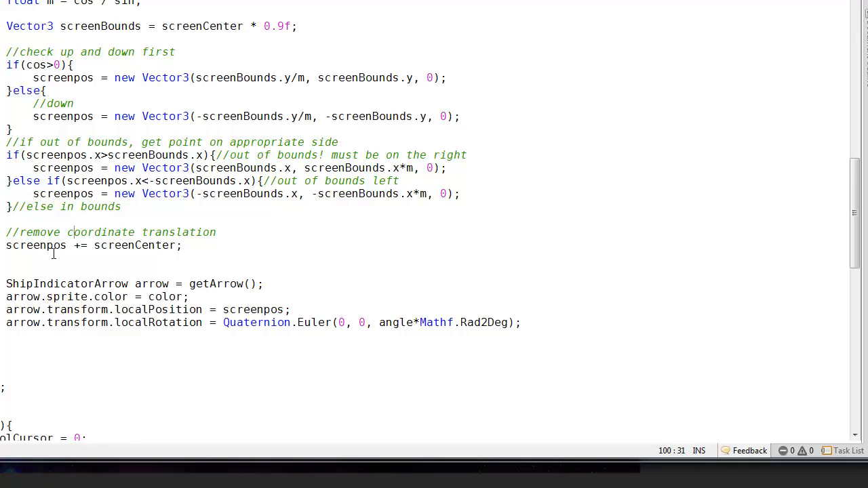
double_click(35, 244)
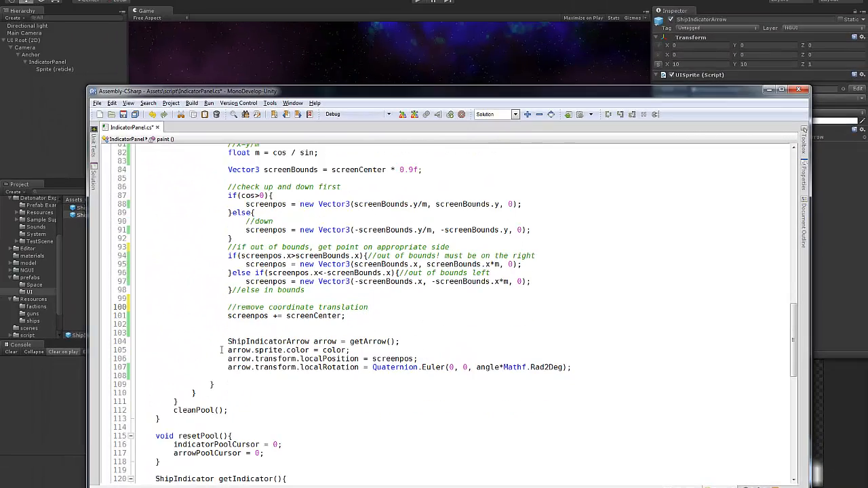
triple_click(312, 342)
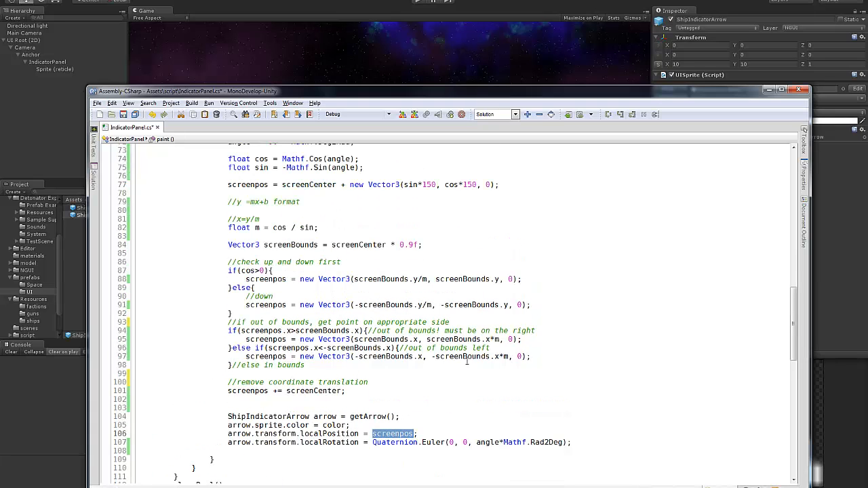
Look over the remaining arrow assignment lines and stop the running game in Unity
scroll("down", 3)
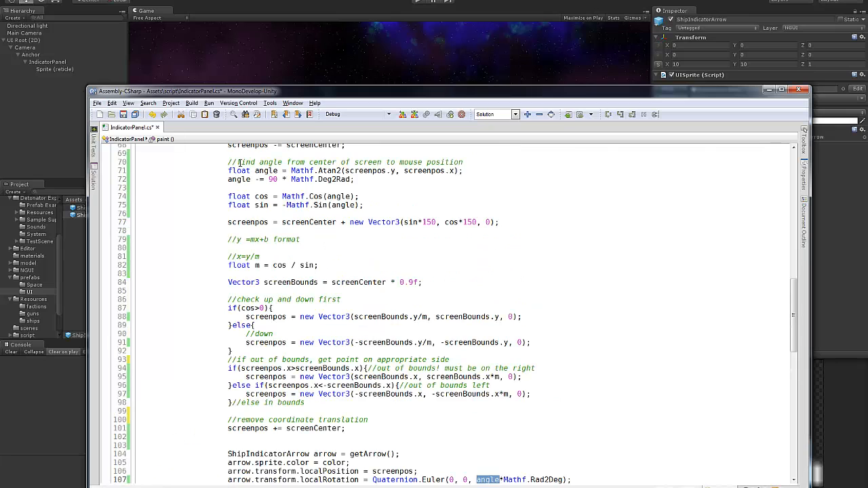
scroll("down", 3)
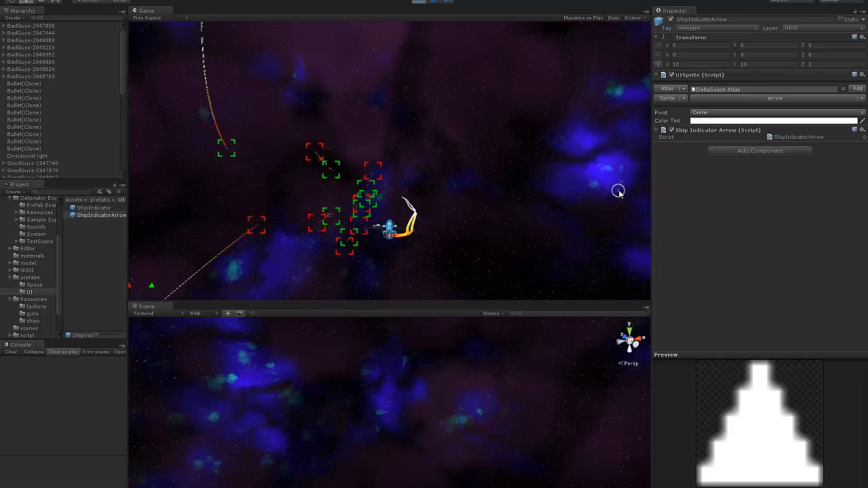
left_click(431, 3)
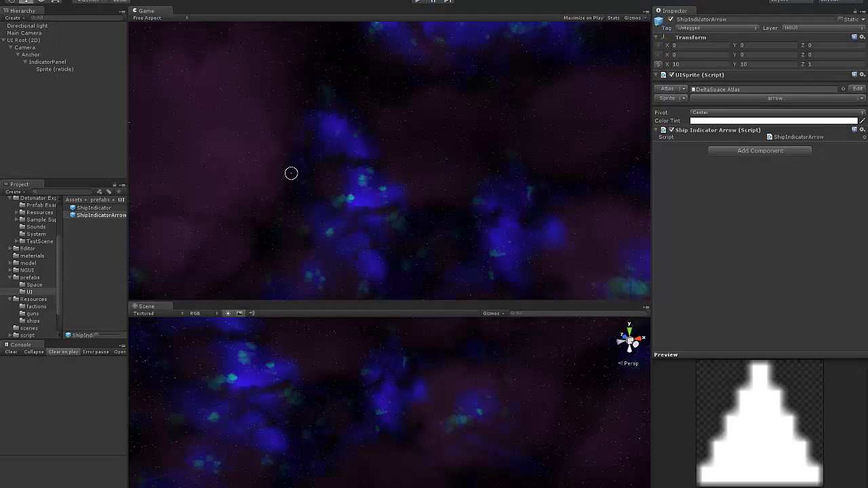